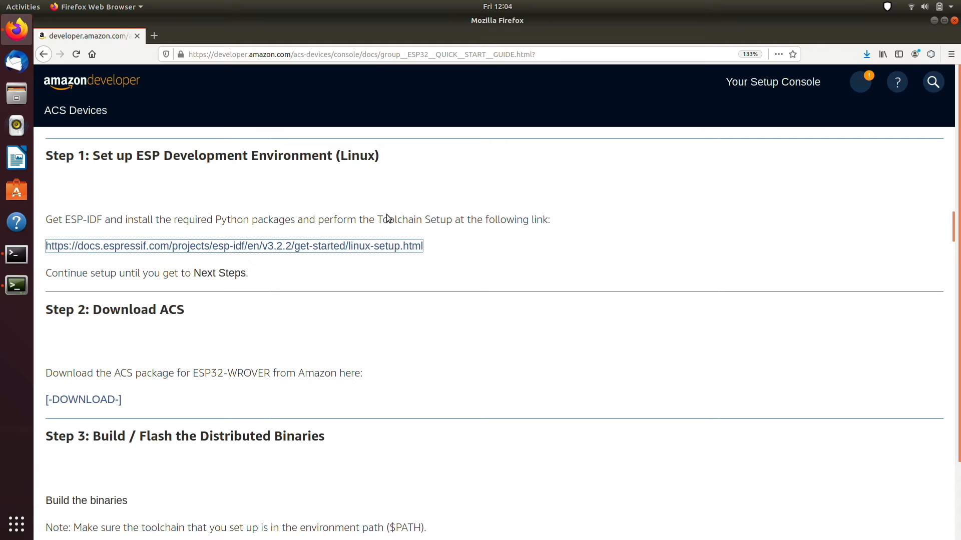
{"action": "mouse_move", "coordinate": [356, 254]}
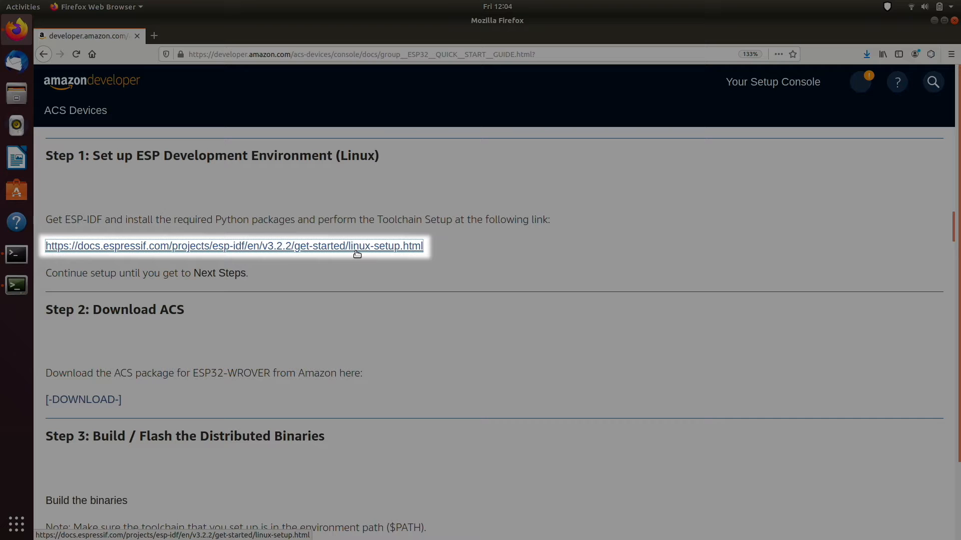
Open the docs.espressif.com ESP-IDF Linux setup link in a new tab.
{"action": "right_click", "coordinate": [356, 246]}
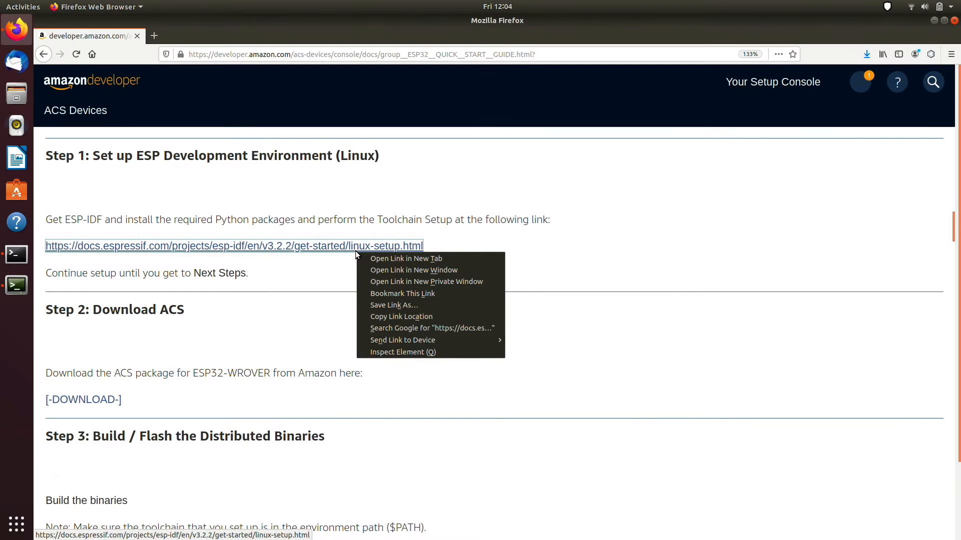
{"action": "left_click", "coordinate": [405, 258]}
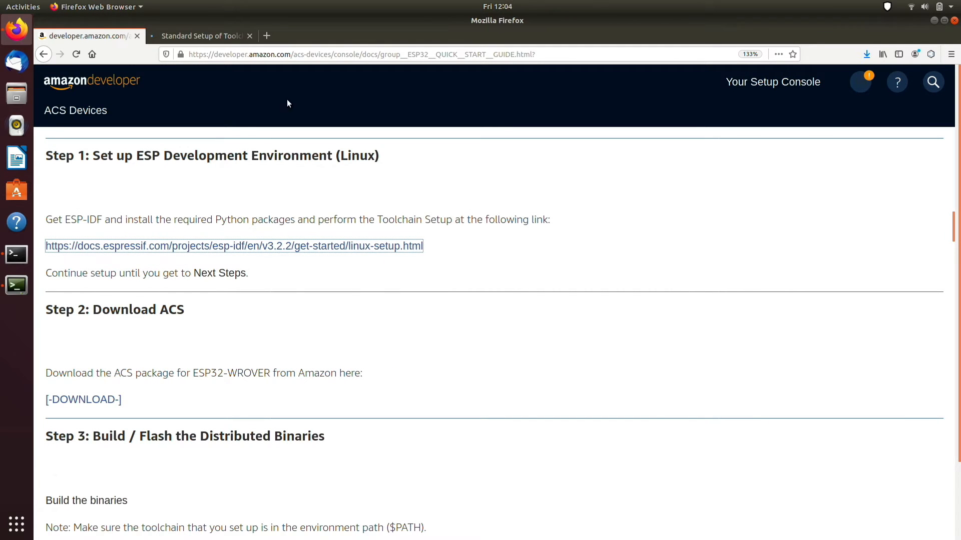
{"action": "left_click", "coordinate": [201, 36]}
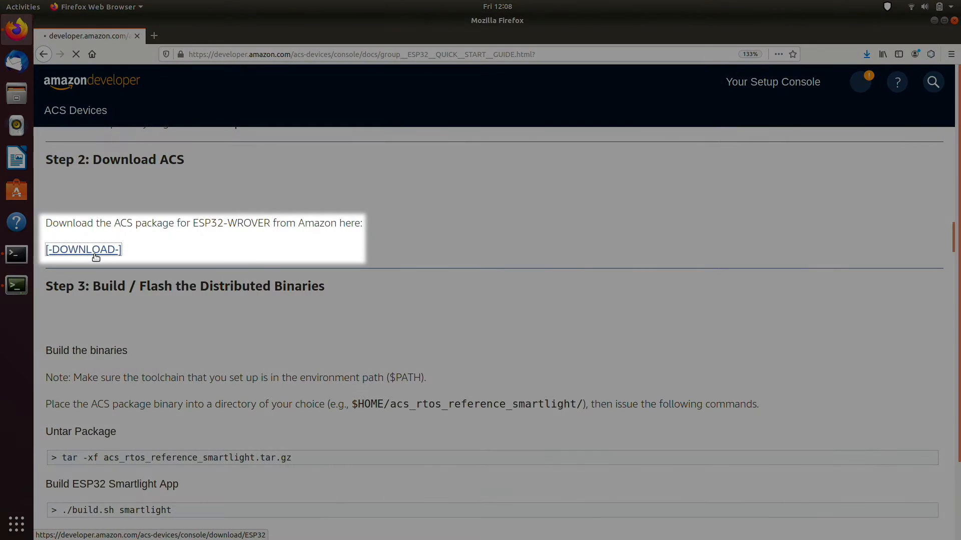
Download and save the ACS smartlight package archive for ESP32-WROVER.
{"action": "left_click", "coordinate": [83, 249]}
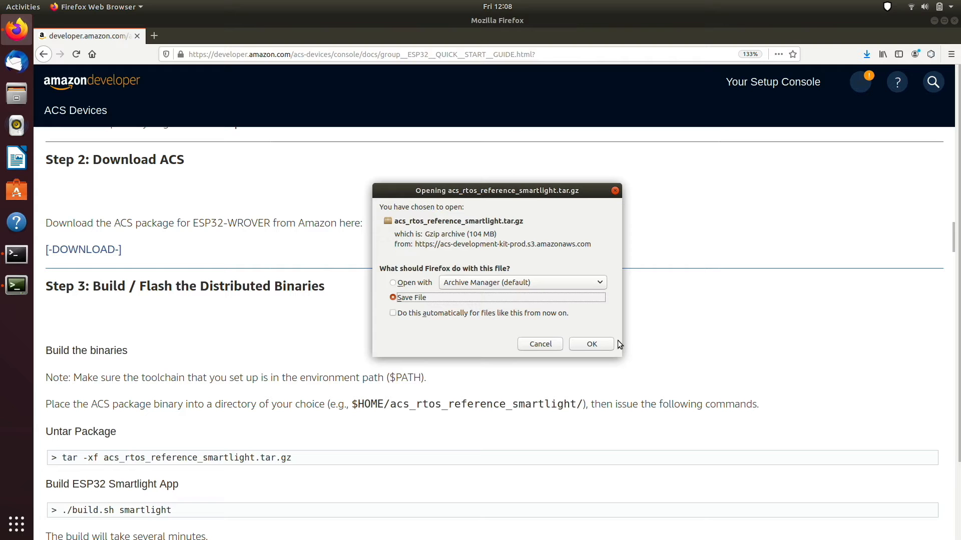
{"action": "left_click", "coordinate": [591, 343]}
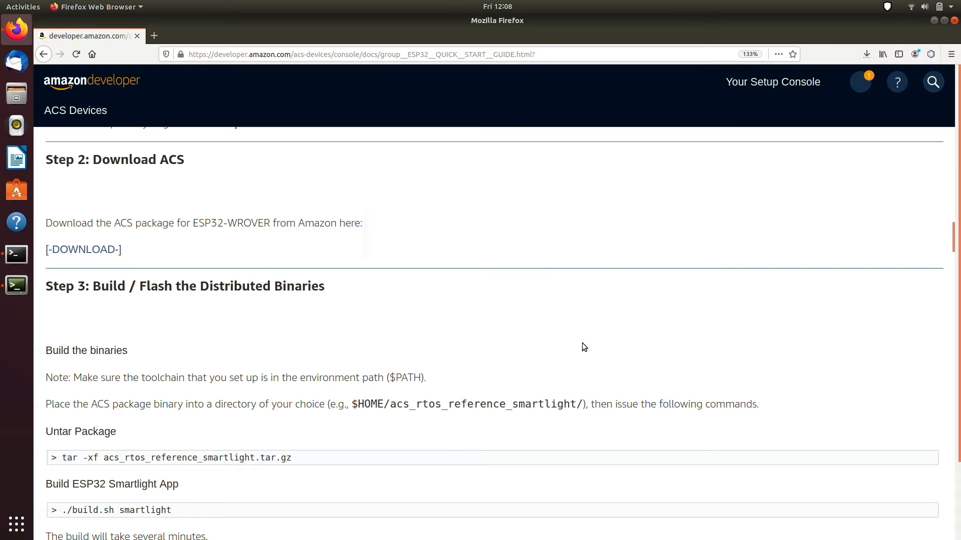
{"action": "scroll", "scroll_direction": "down", "scroll_amount": 3}
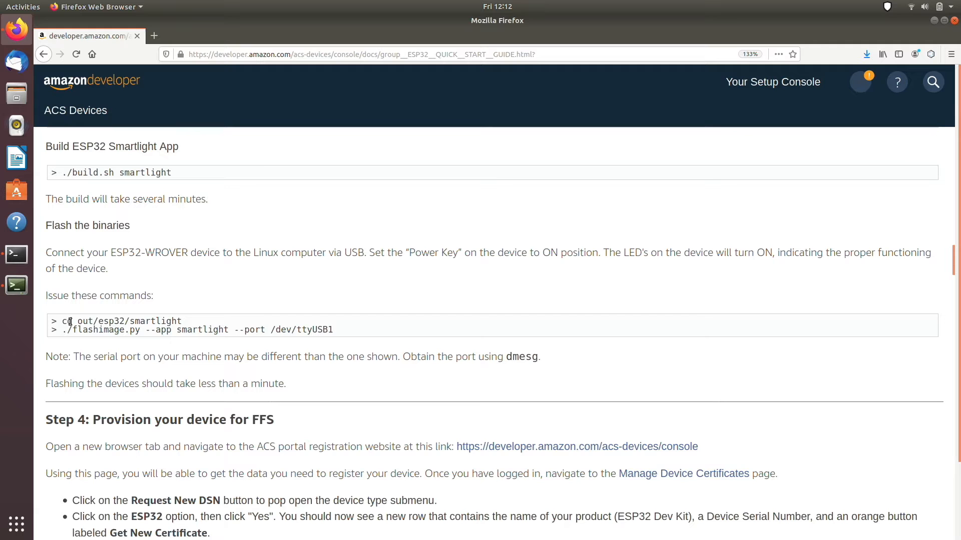
Select the ./flashimage.py --app smartlight --port /dev/ttyUSB1 command line.
{"action": "triple_click", "coordinate": [196, 329]}
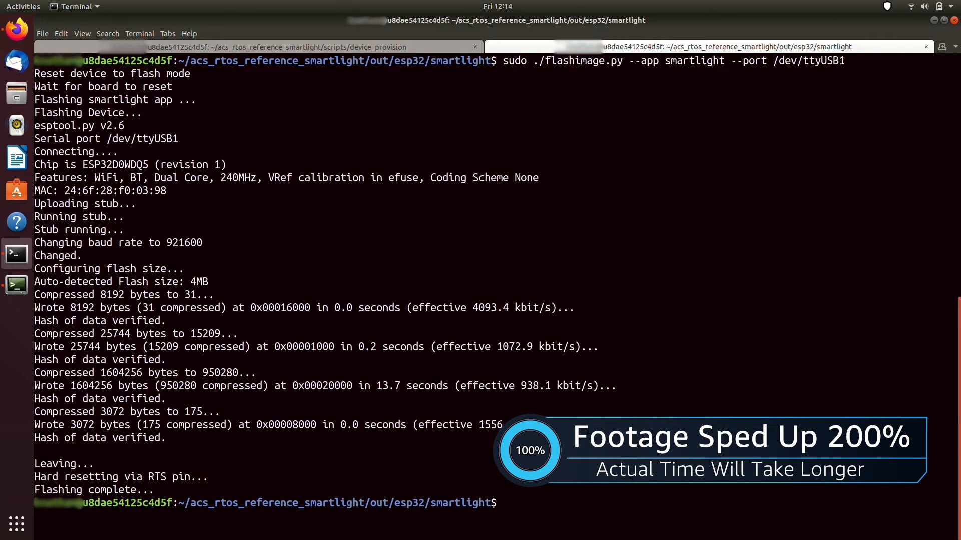
Paste and run the flashimage.py smartlight command on /dev/ttyUSB1 in the terminal.
{"action": "right_click", "coordinate": [576, 297]}
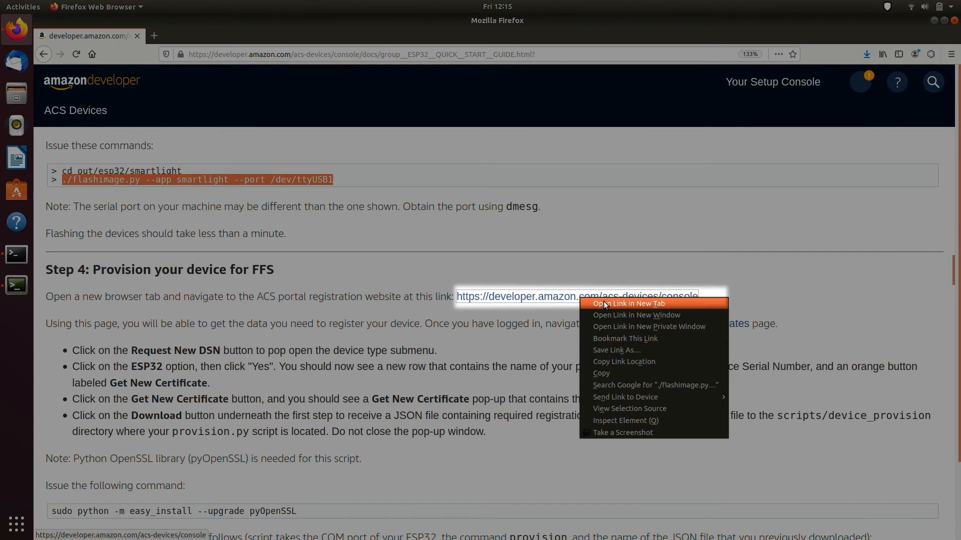
Request a new ESP32 DSN under Manage Device Certificates and start Get New Certificate for it.
{"action": "left_click", "coordinate": [628, 304]}
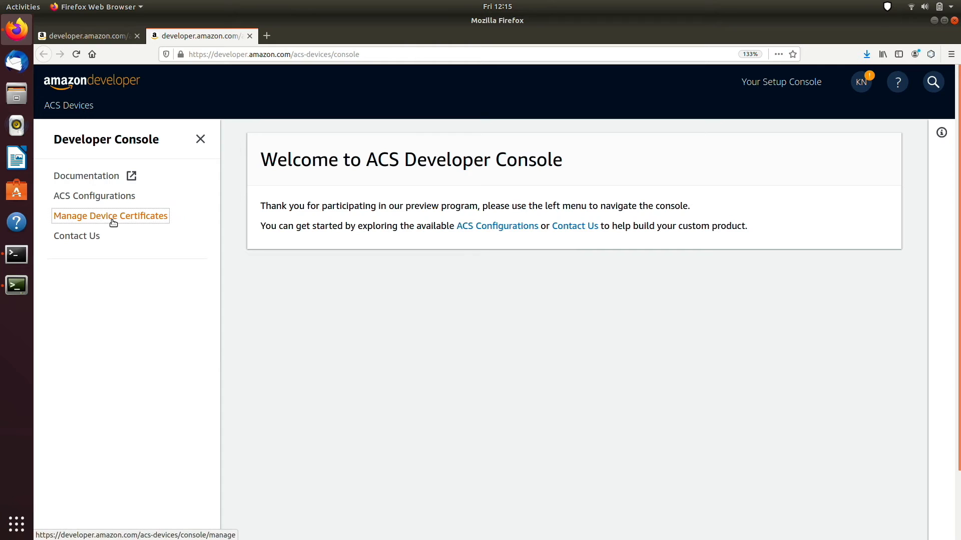
{"action": "left_click", "coordinate": [110, 216]}
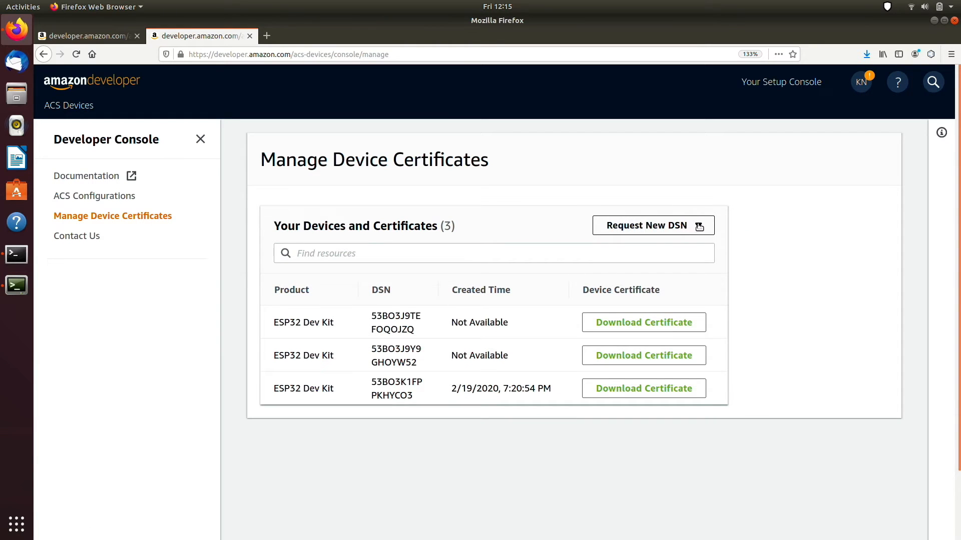
{"action": "left_click", "coordinate": [651, 226]}
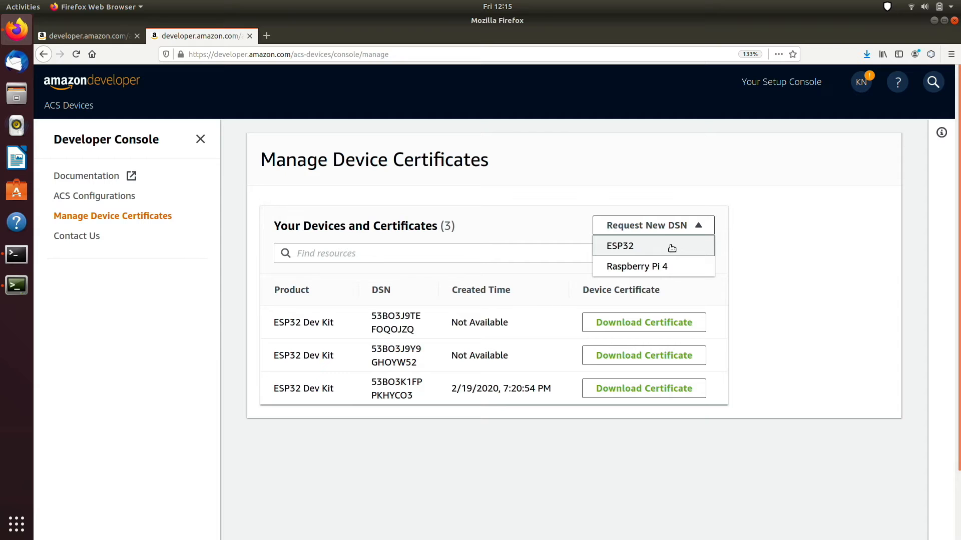
{"action": "left_click", "coordinate": [620, 246]}
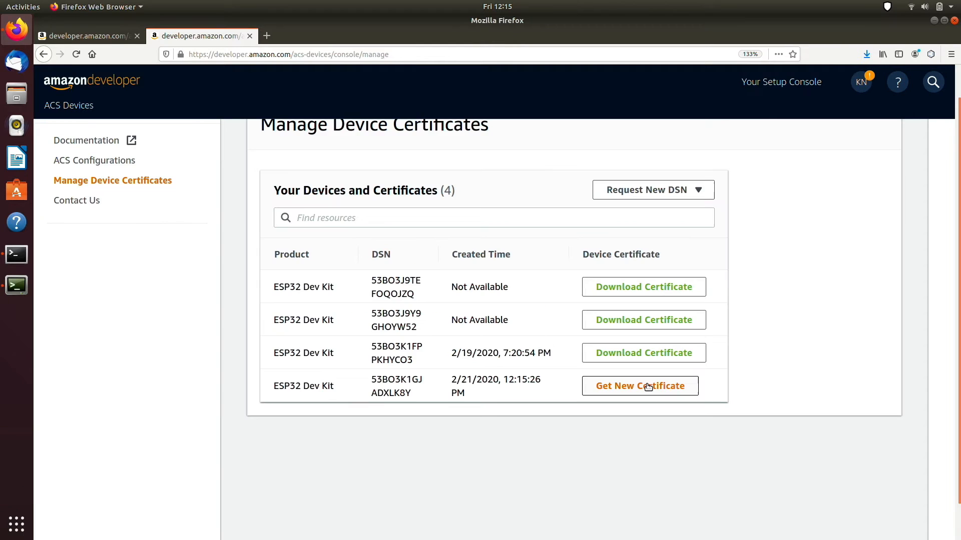
{"action": "left_click", "coordinate": [640, 386]}
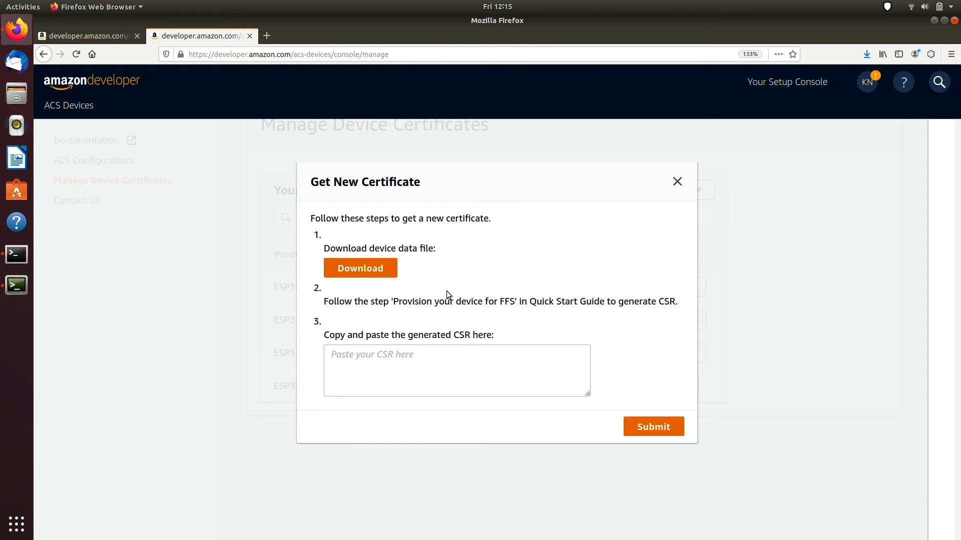
Download and save the device_info JSON from step 1 of the Get New Certificate dialog.
{"action": "left_click", "coordinate": [359, 269]}
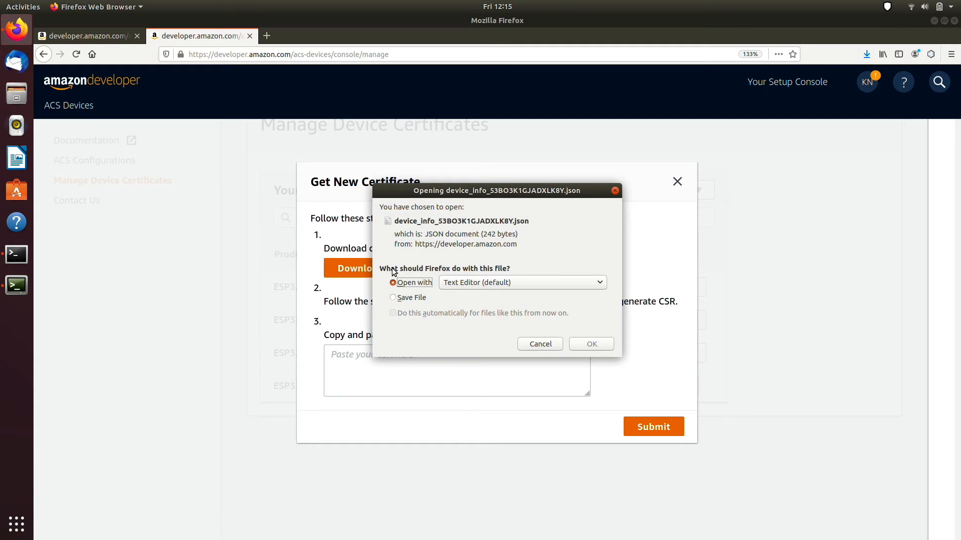
{"action": "left_click", "coordinate": [392, 297]}
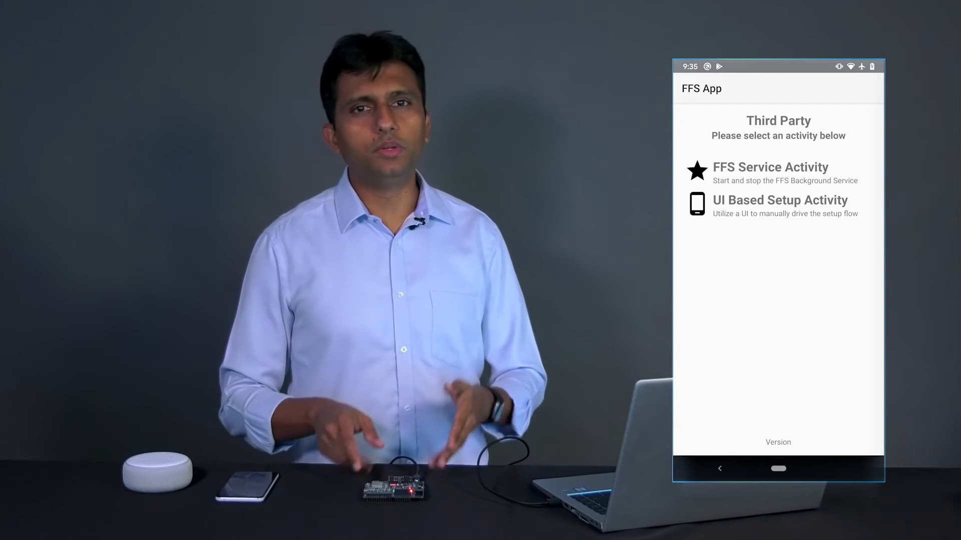
Run UI Based Setup Activity with Marketplace US and SSID Guest, then complete setup.
{"action": "left_click", "coordinate": [779, 204]}
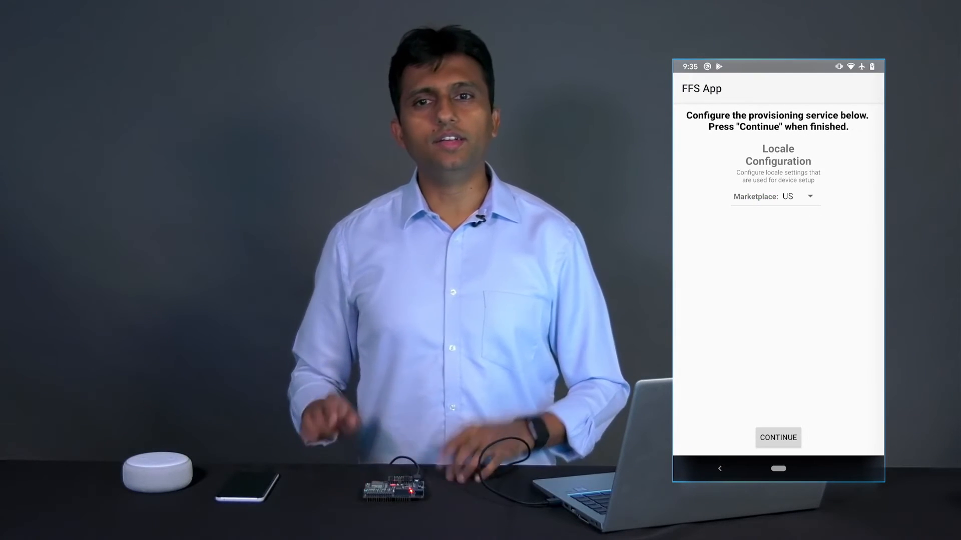
{"action": "left_click", "coordinate": [777, 438]}
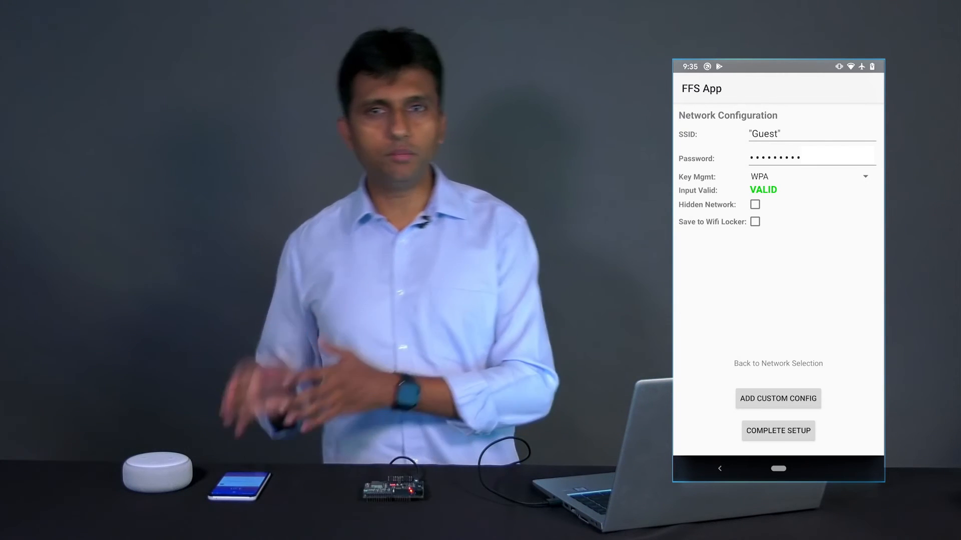
{"action": "left_click", "coordinate": [777, 430]}
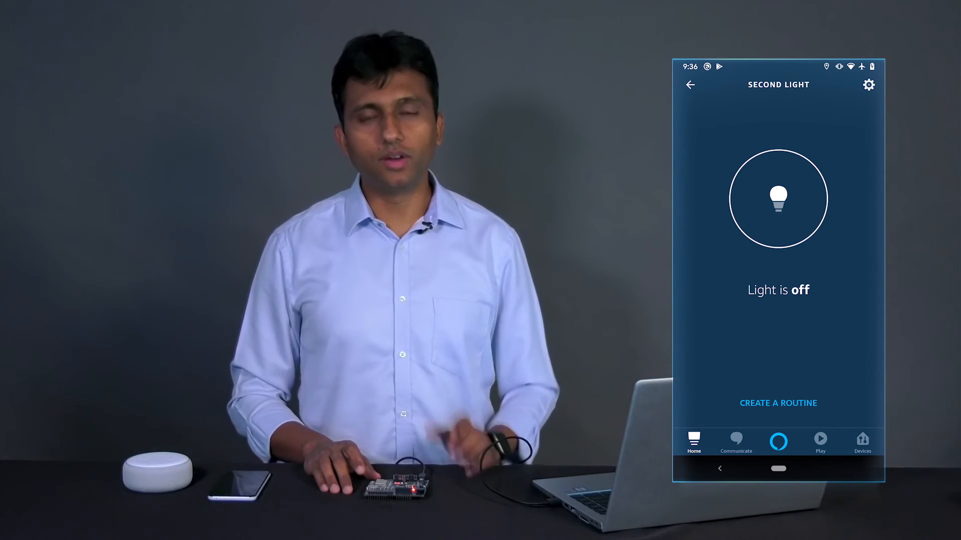
Tap the light bulb circle on the SECOND LIGHT page to turn it on.
{"action": "left_click", "coordinate": [778, 198]}
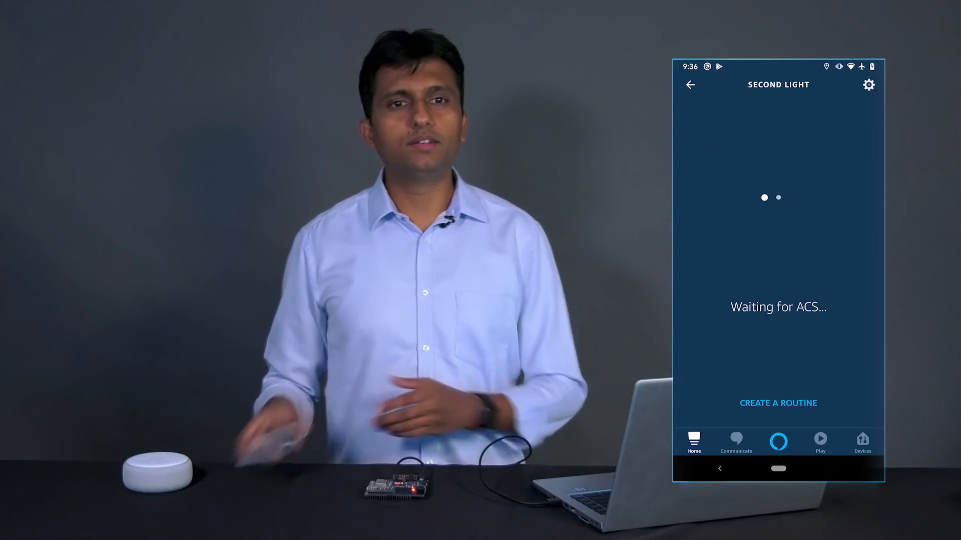